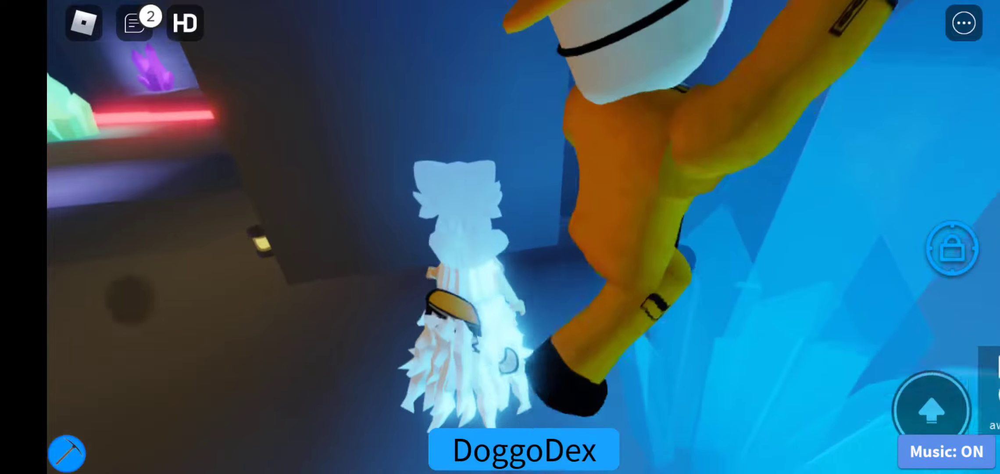
Switch the background music toggle from ON to OFF while in the blue crystal cave.
click(945, 451)
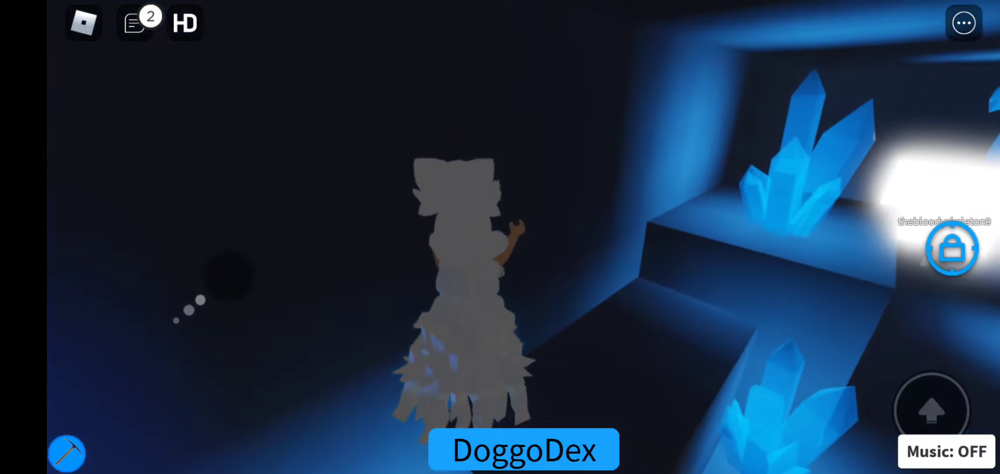